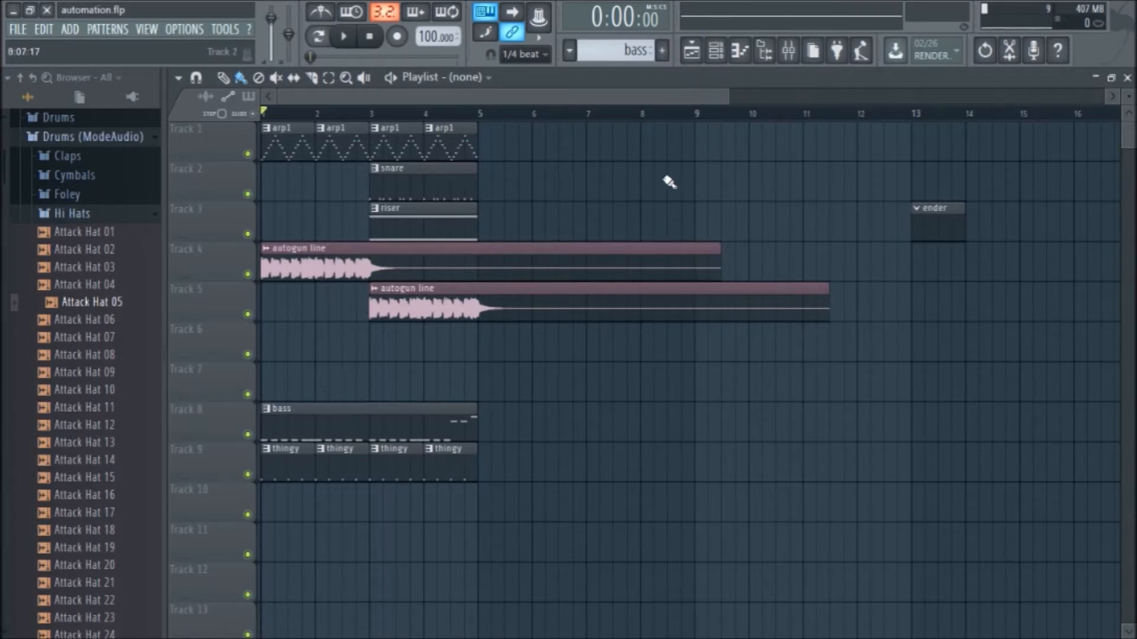
mouse_move(664, 191)
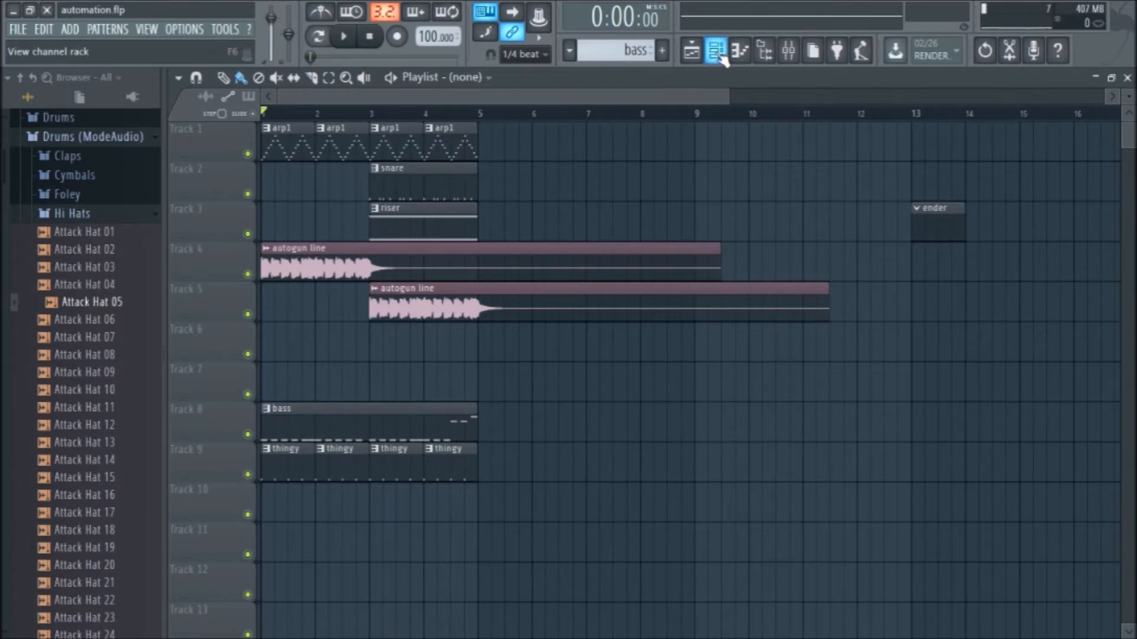
Inspect the Harmless pluck control's automation options and dismiss them without creating anything
left_click(716, 51)
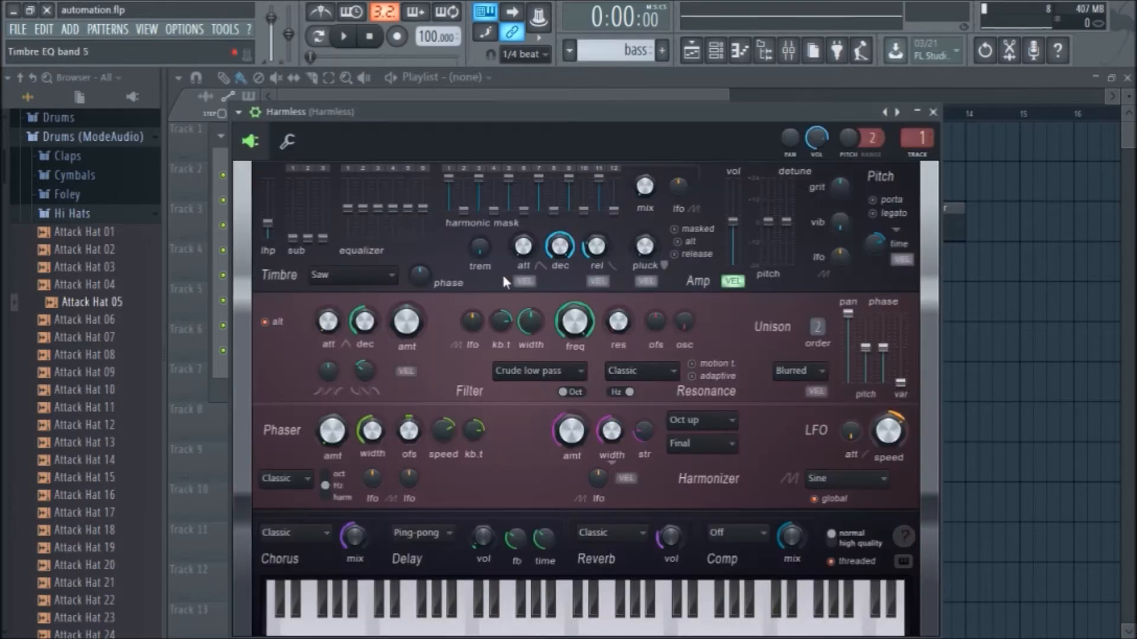
right_click(645, 246)
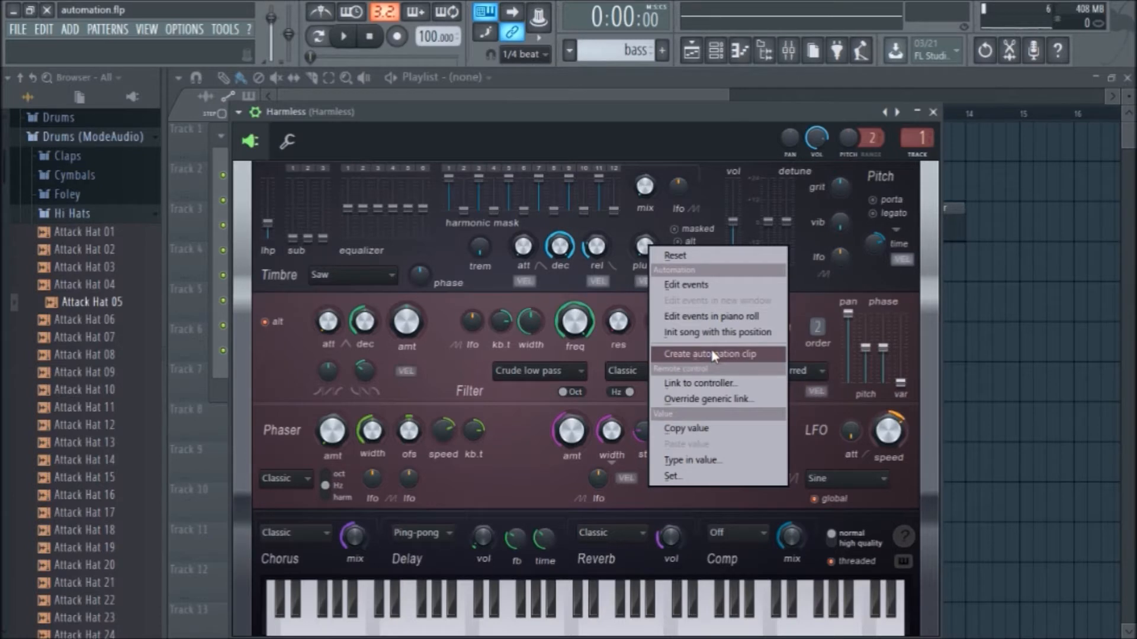
left_click(712, 354)
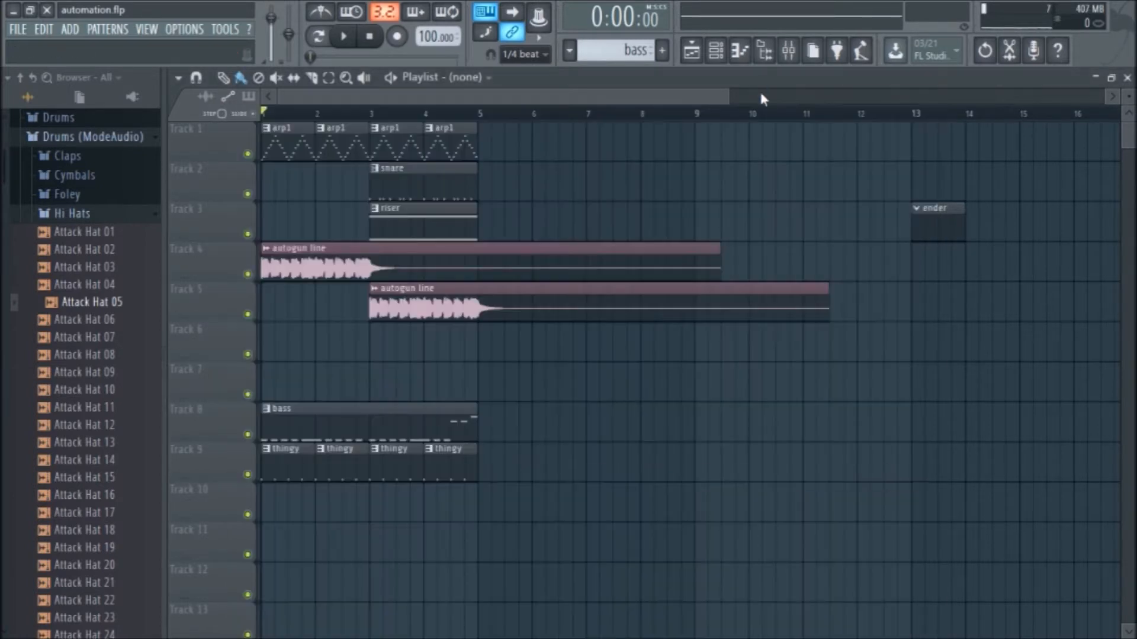
mouse_move(570, 180)
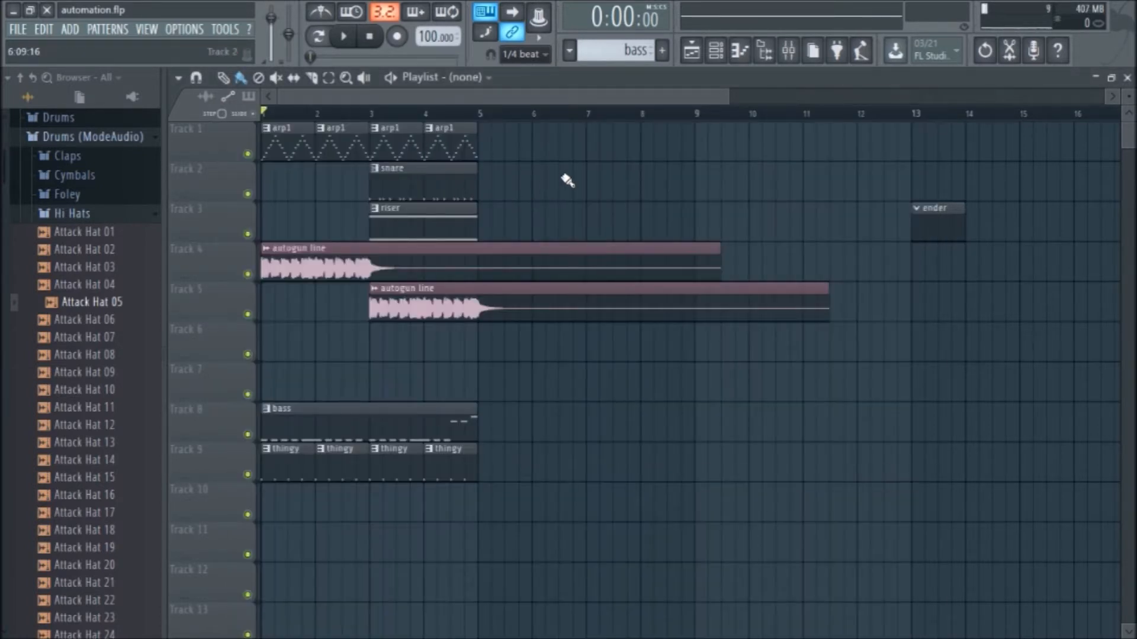
Play the arrangement and solo Track 1 so only the arp clips remain active
left_click(344, 37)
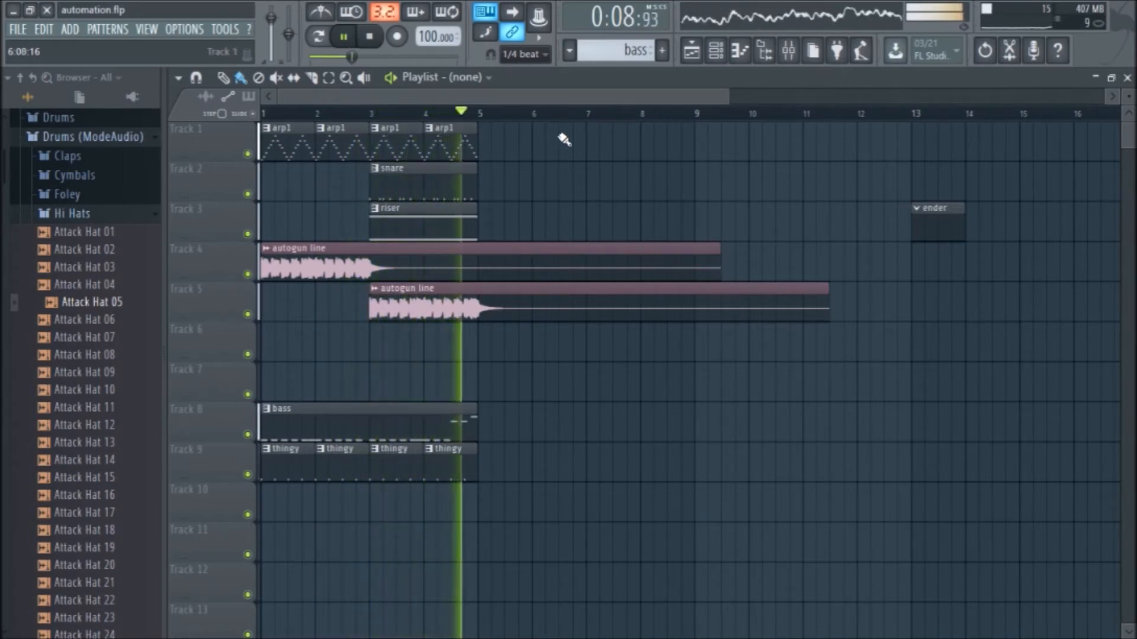
left_click(370, 36)
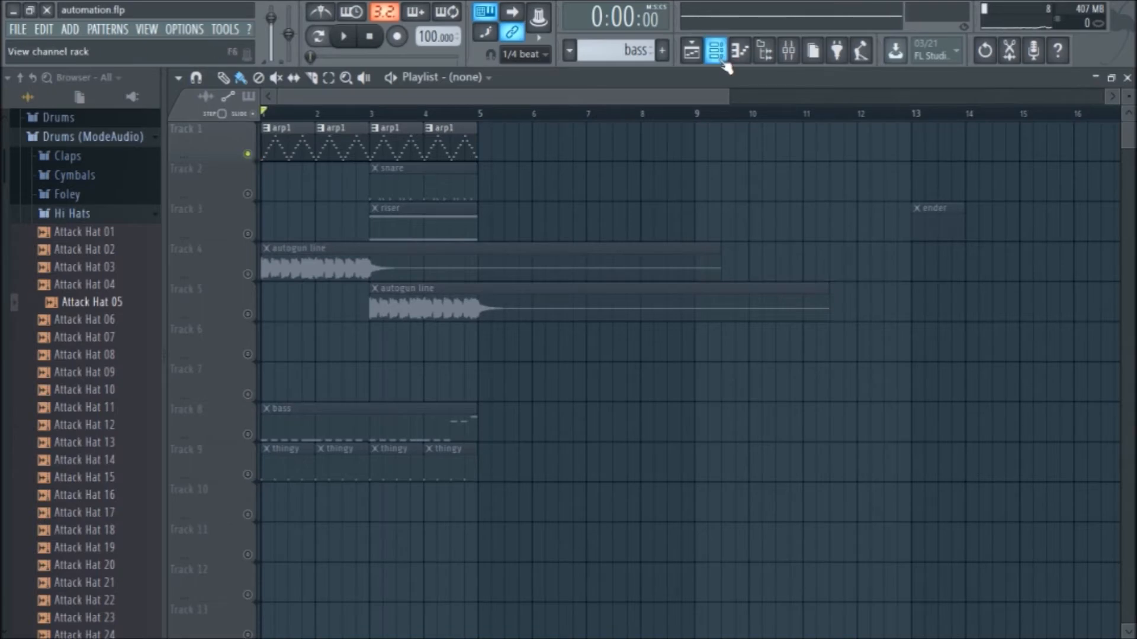
Preview the Harmless pluck sound and create an automation clip for its pluck decay
left_click(715, 50)
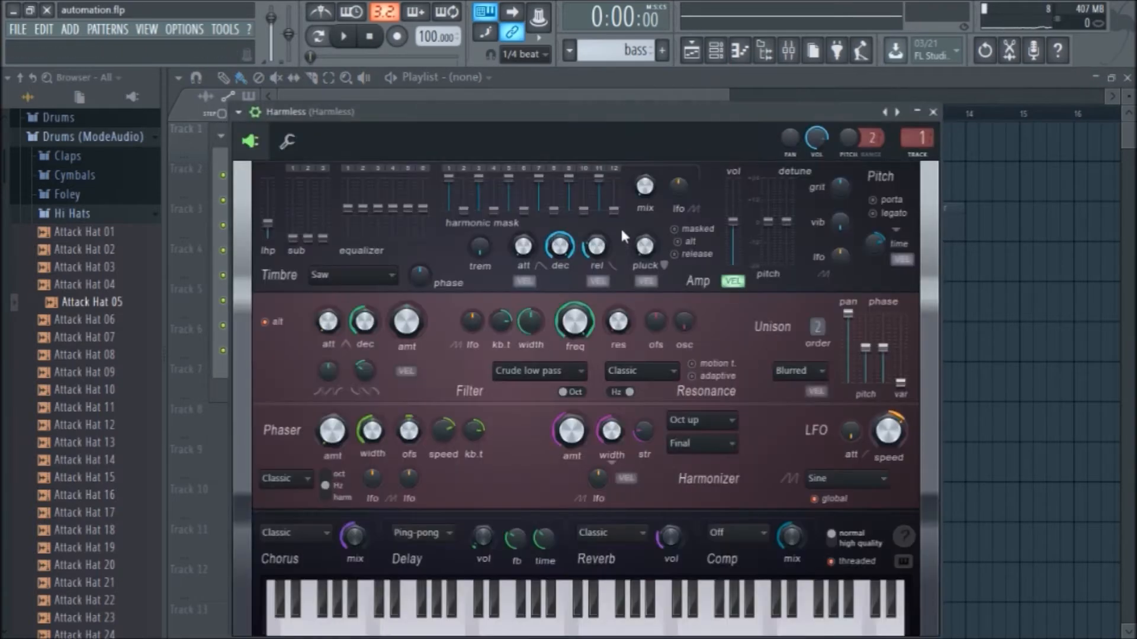
left_click(342, 37)
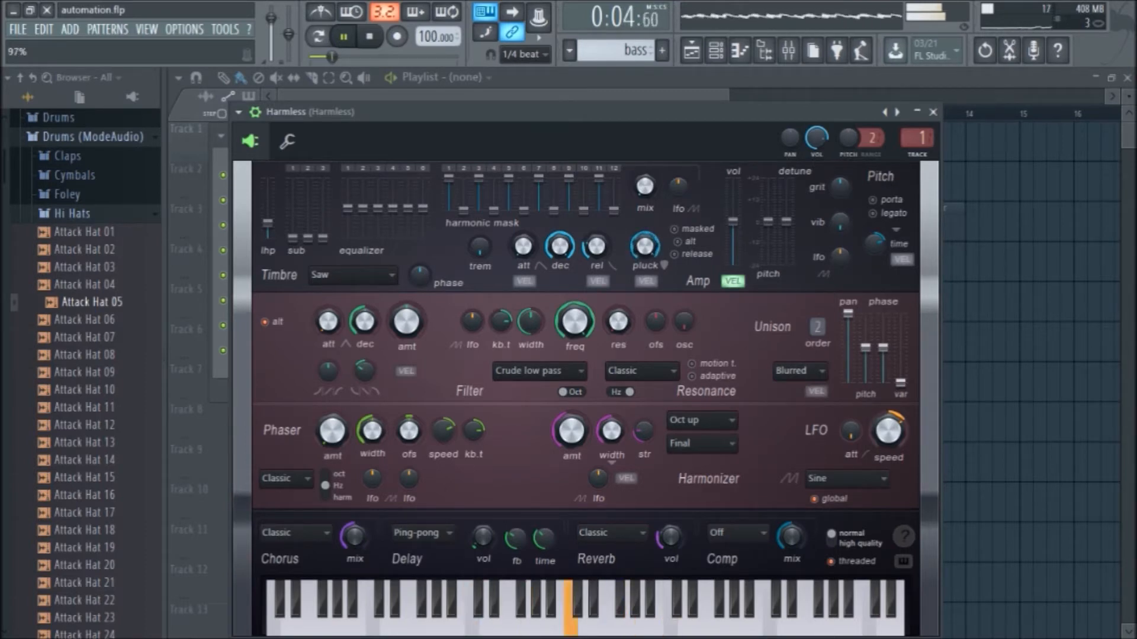
right_click(642, 246)
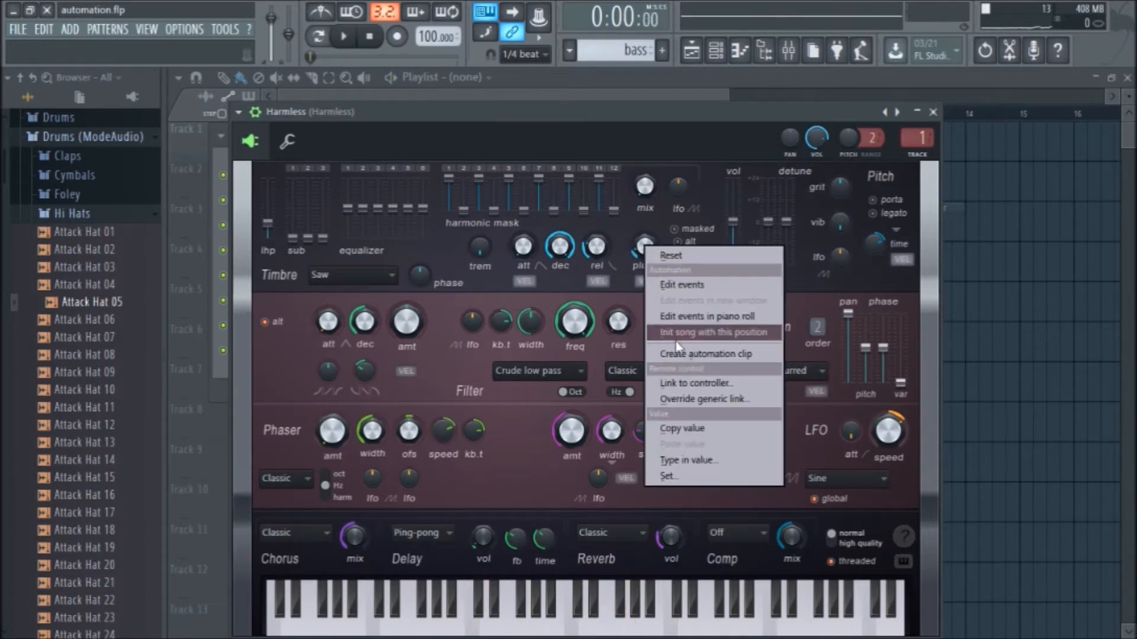
left_click(703, 354)
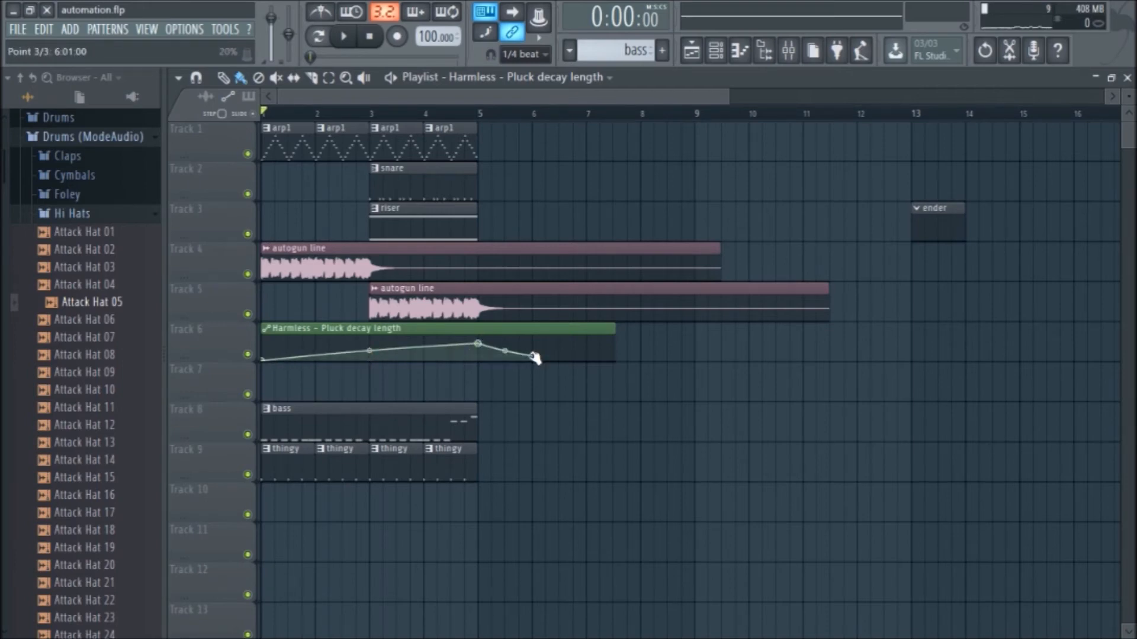
Bring up the point options on the Pluck decay length automation curve
right_click(532, 356)
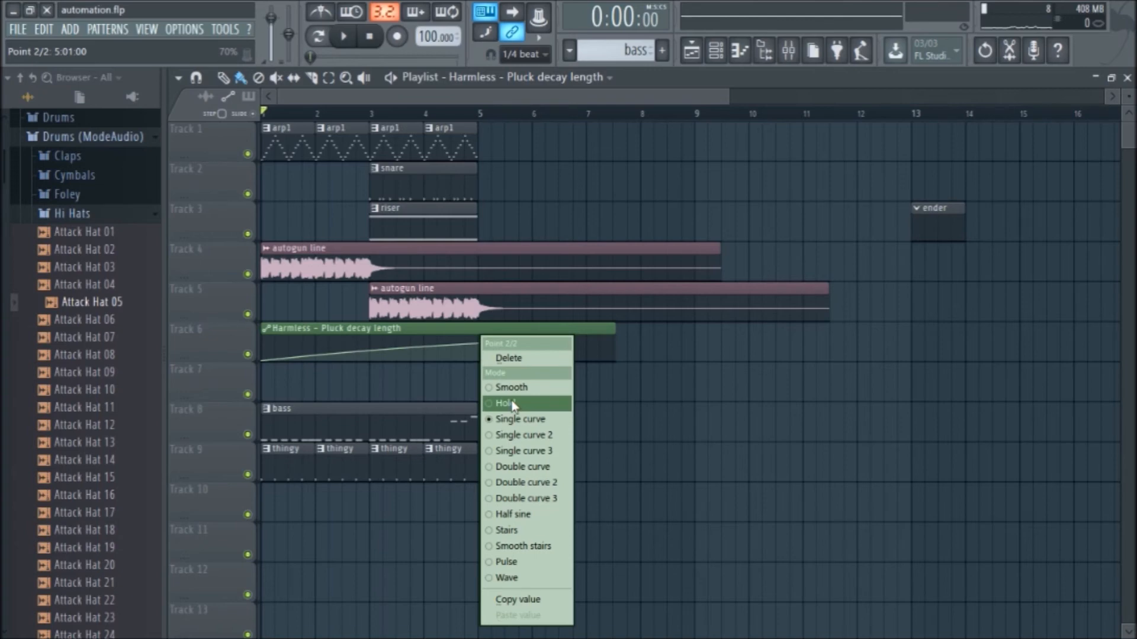
Set the point's curve mode for a steady ramp to bar 5, then bring up the autogun line's effects
left_click(509, 403)
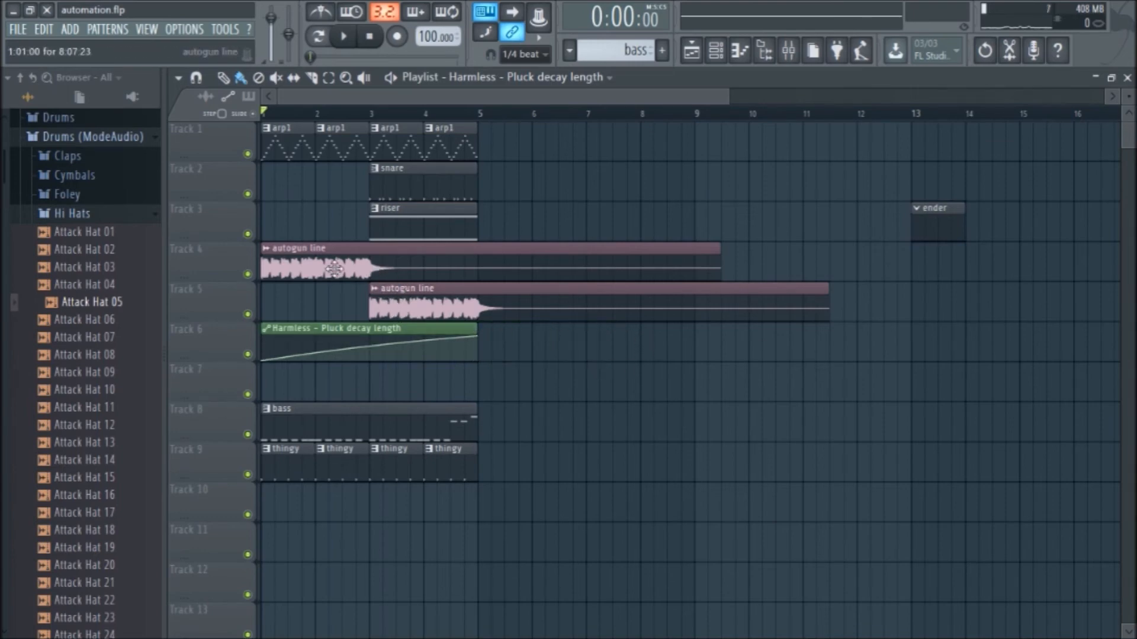
left_click(787, 50)
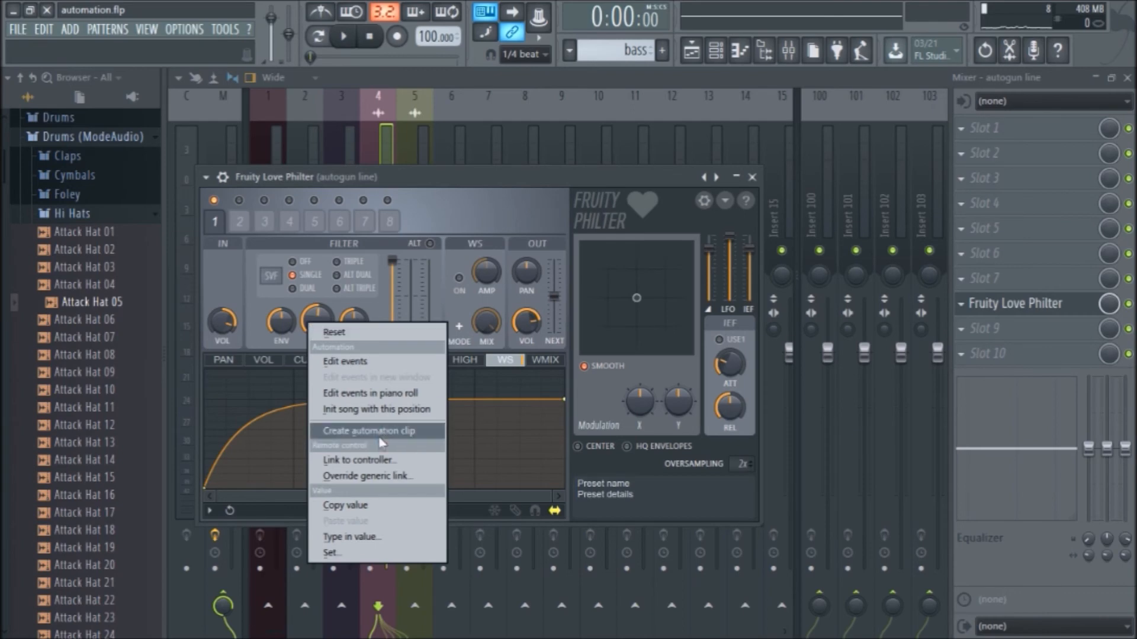
Create an automation clip for the Love Philter Filter 1 cutoff on the autogun line
left_click(377, 431)
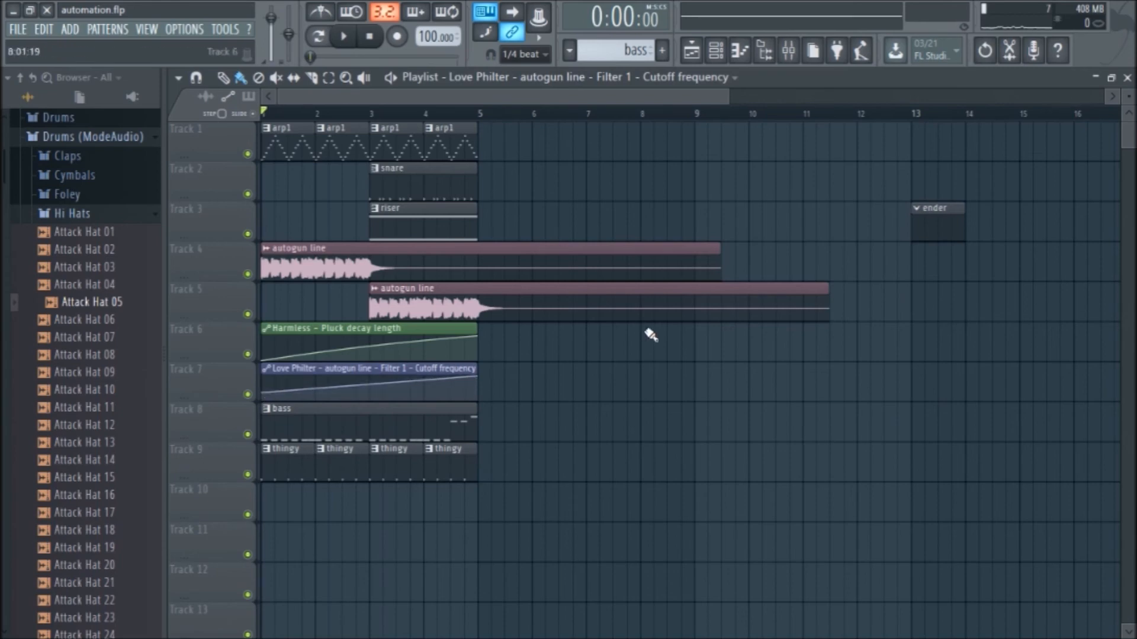
mouse_move(790, 370)
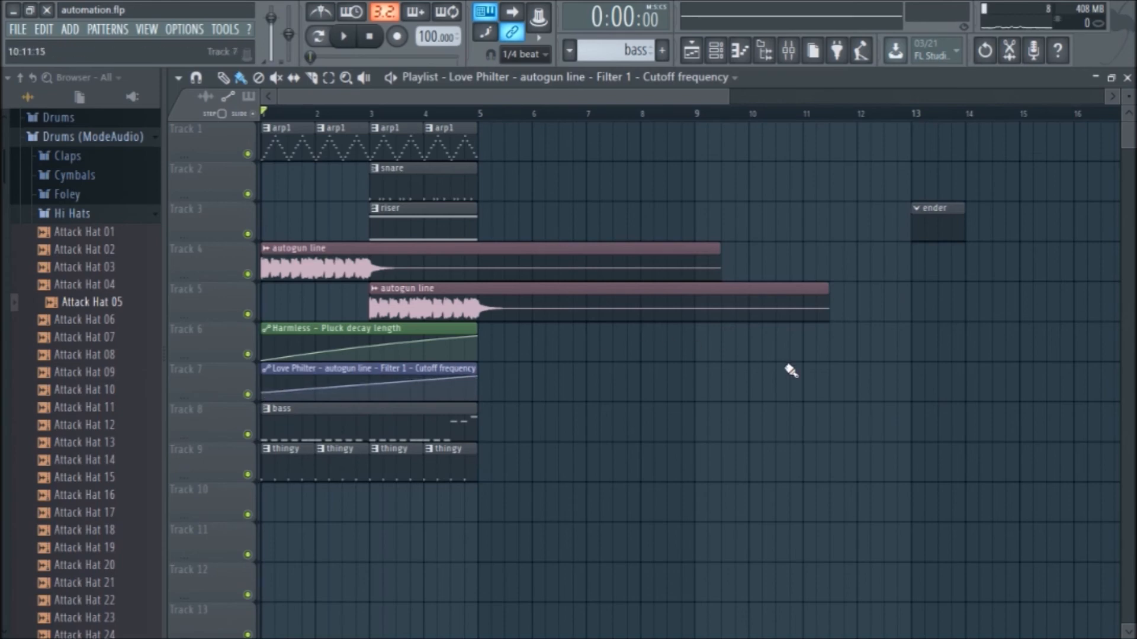